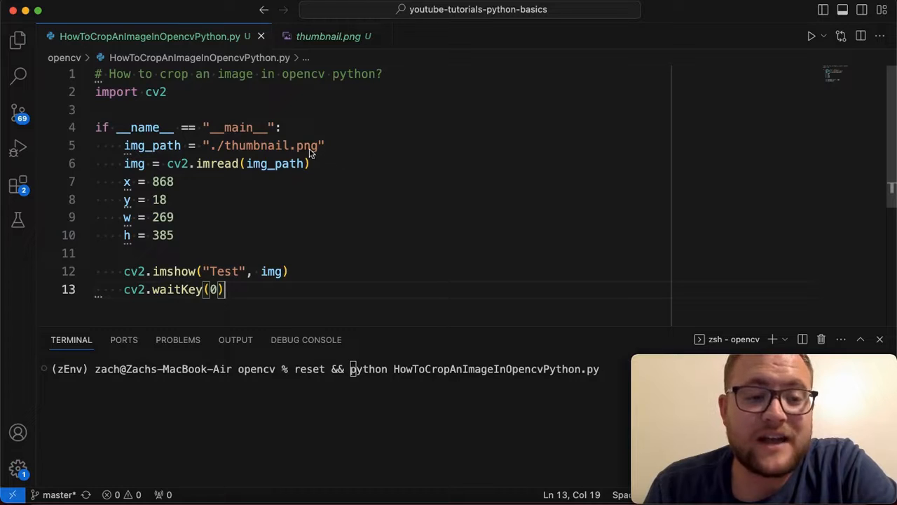
Preview the thumbnail image, then return to the cropping script's code.
click(328, 36)
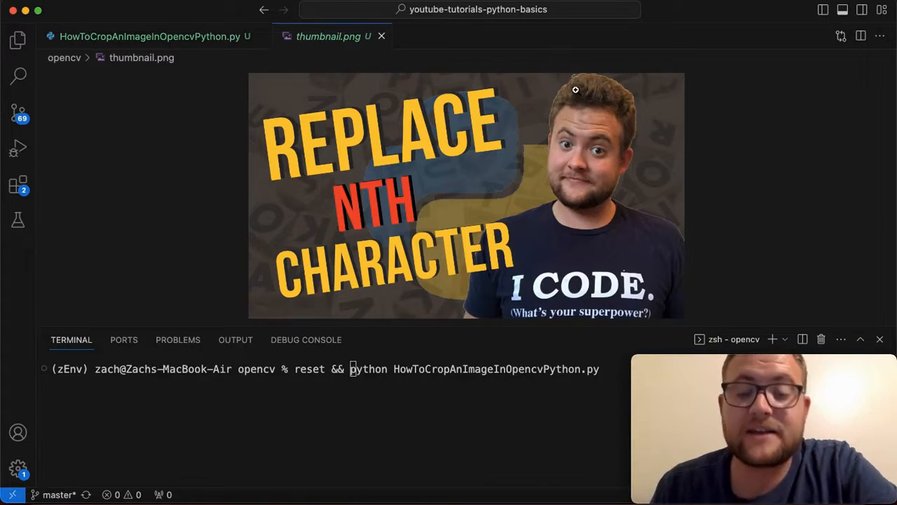
click(150, 36)
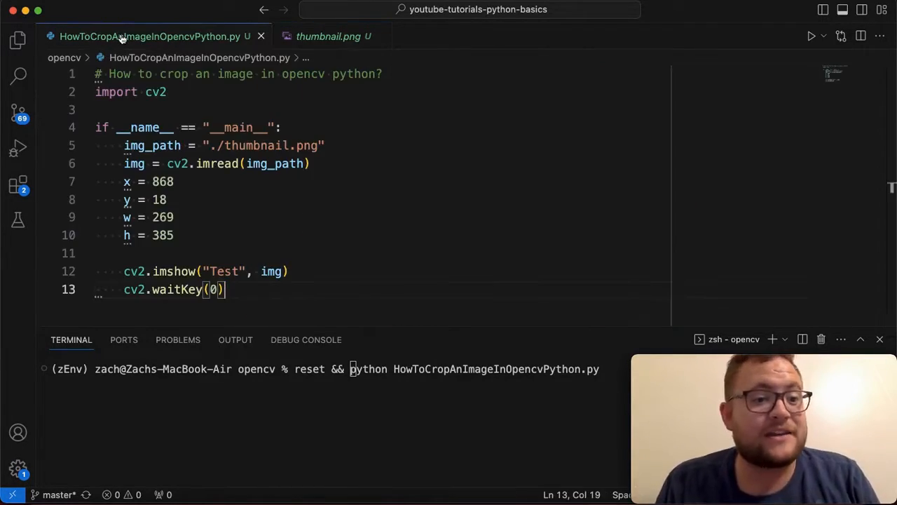
mouse_move(257, 146)
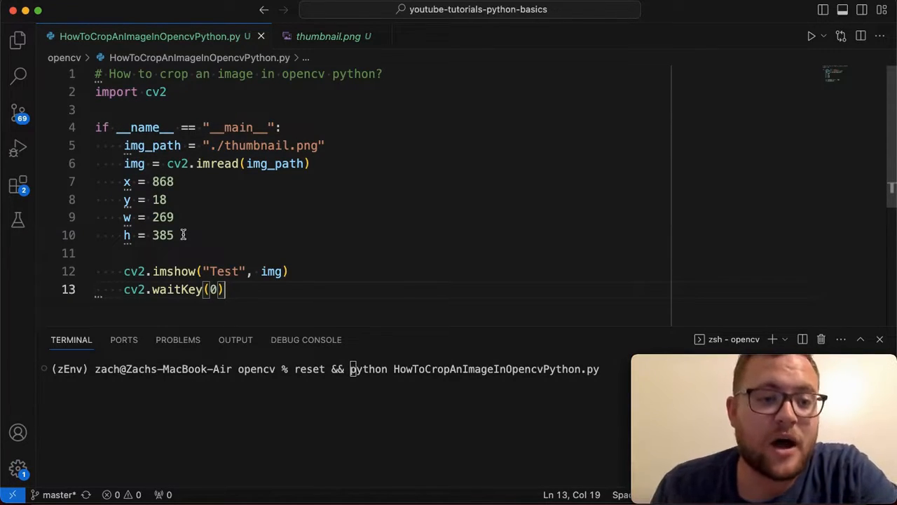
mouse_move(174, 200)
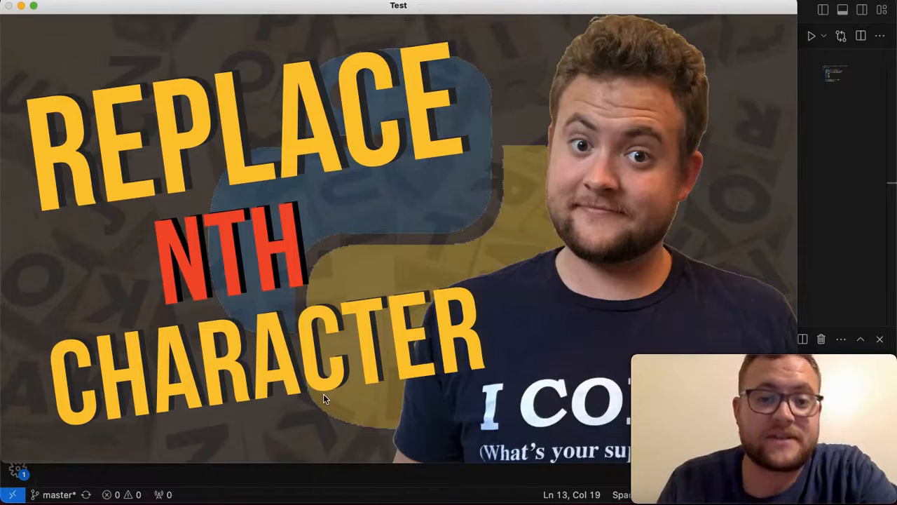
mouse_move(547, 235)
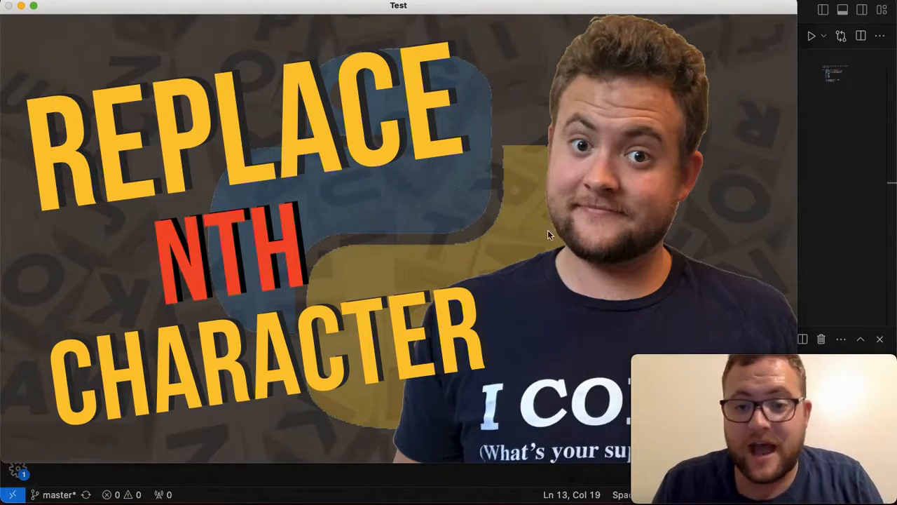
mouse_move(711, 229)
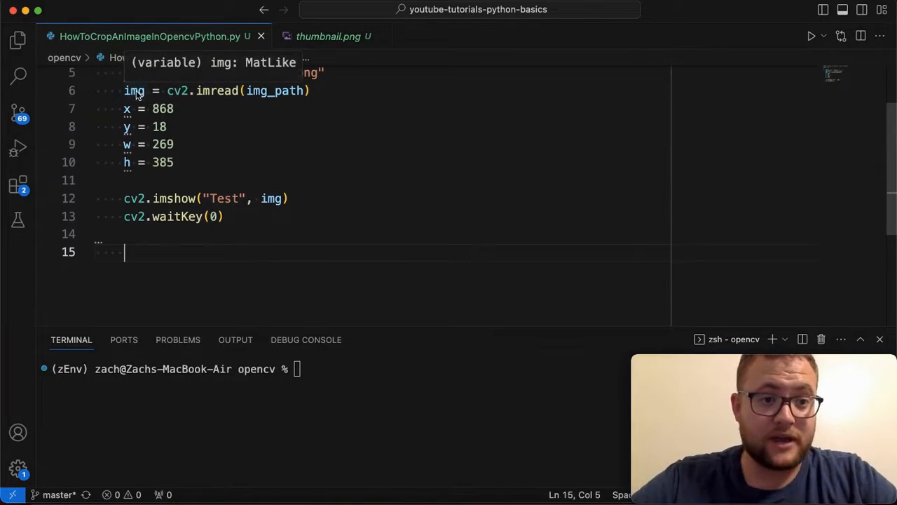
mouse_move(248, 153)
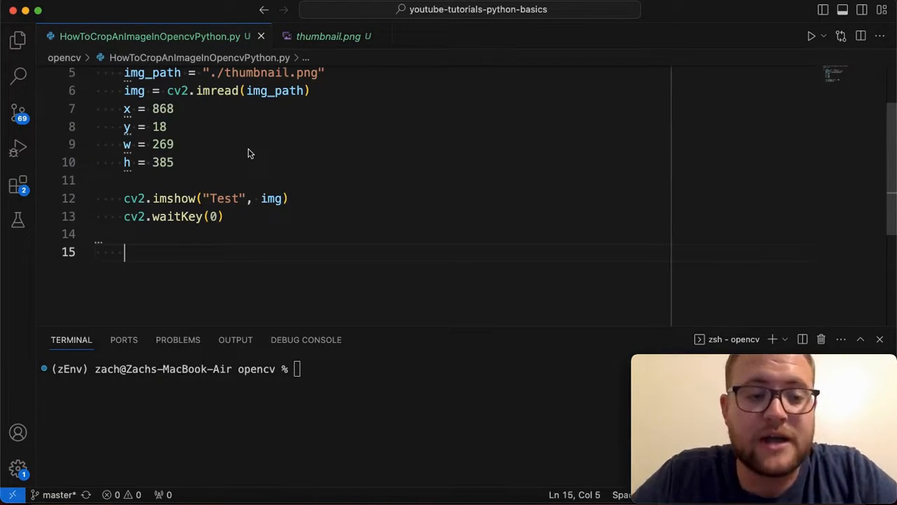
mouse_move(245, 181)
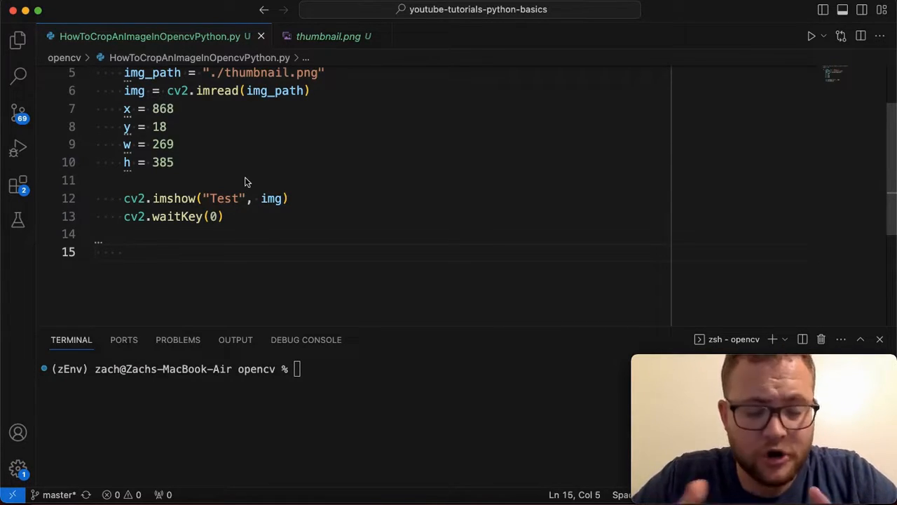
Define top_left = (x, y) on line 15.
text(top)
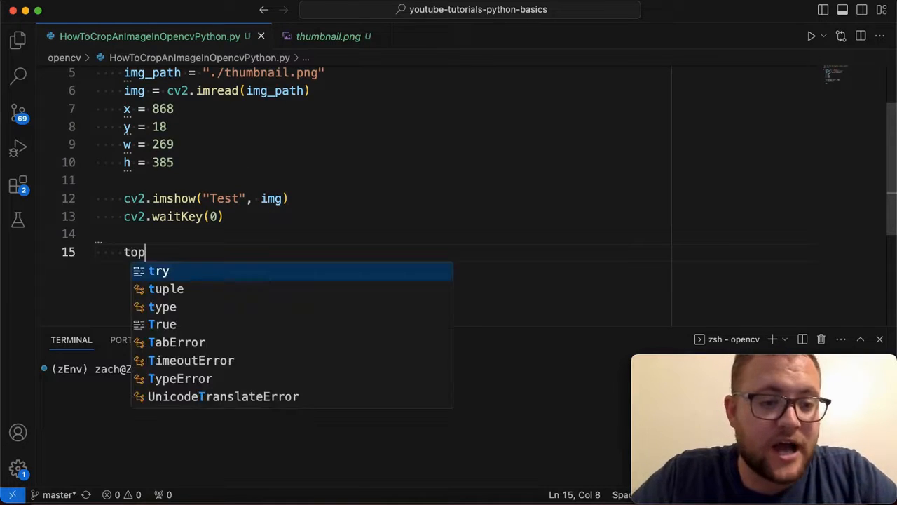
text(_left = (x,)
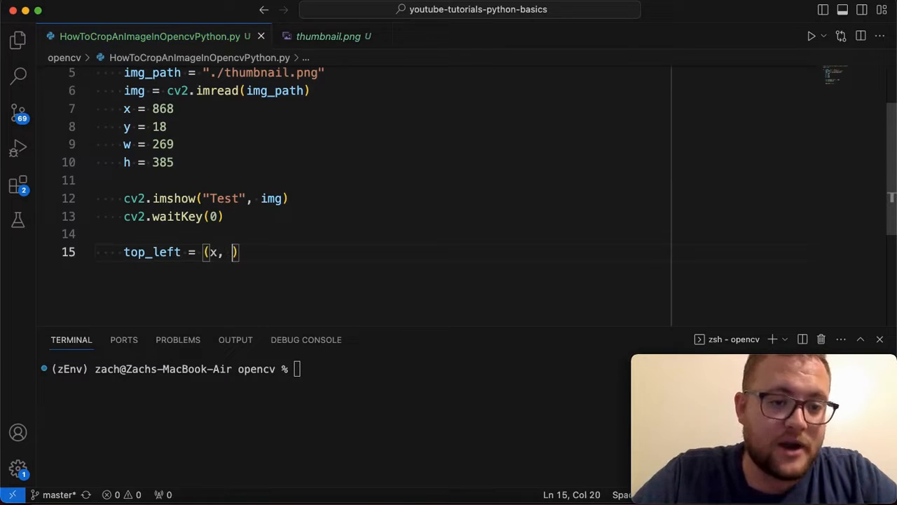
text(y)
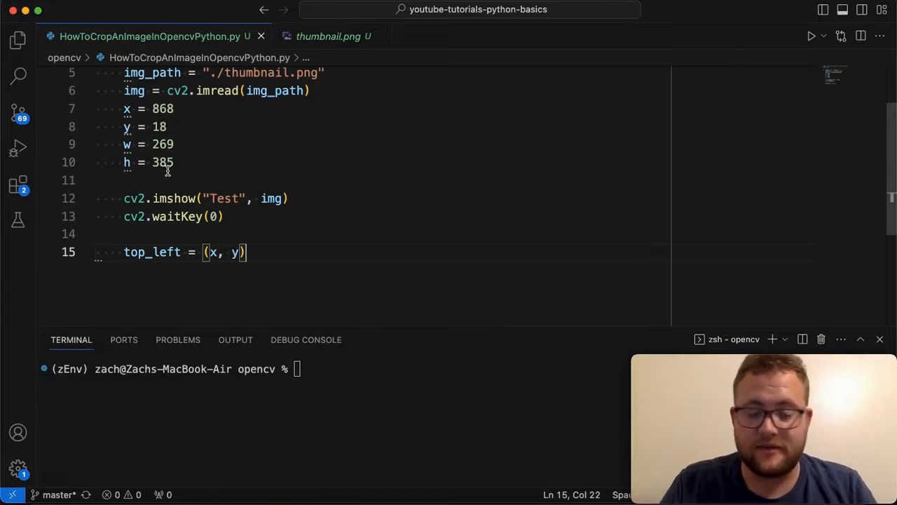
mouse_move(230, 161)
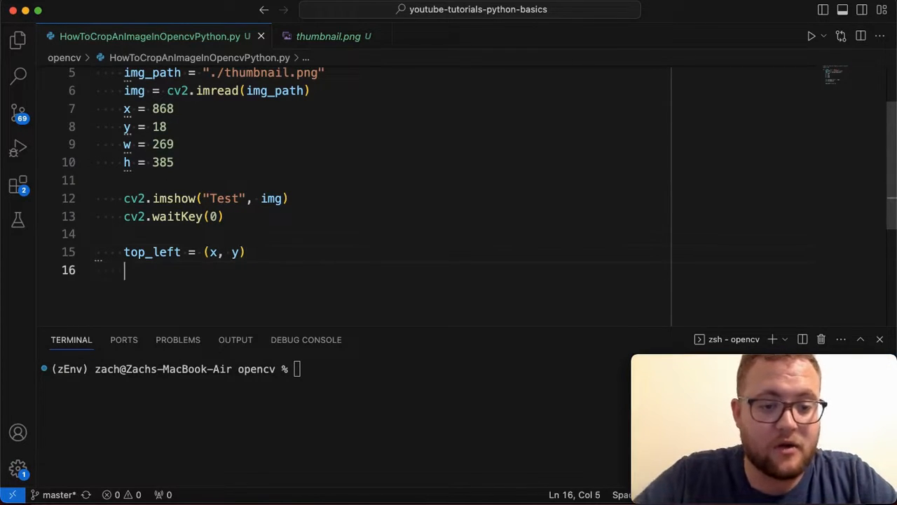
Define bottom_right = (x + w, y + h) on line 16.
text(bottom_right)
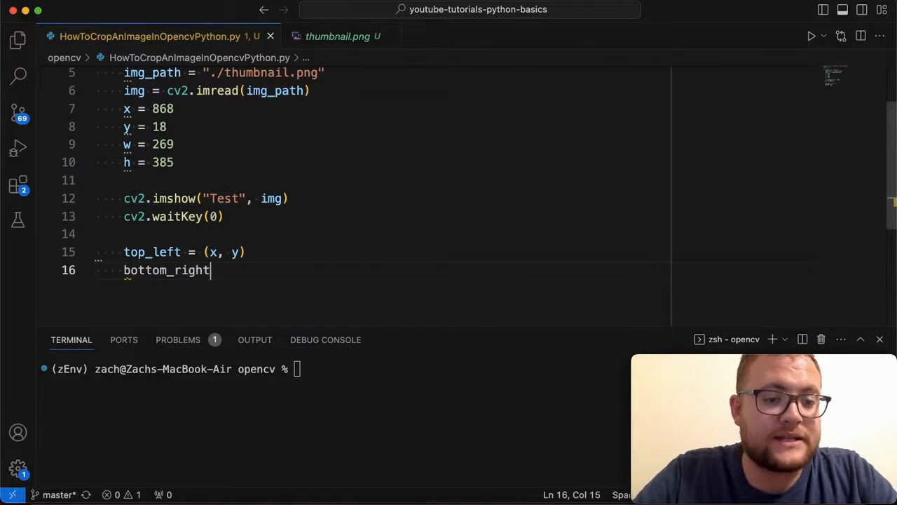
text(= (x)
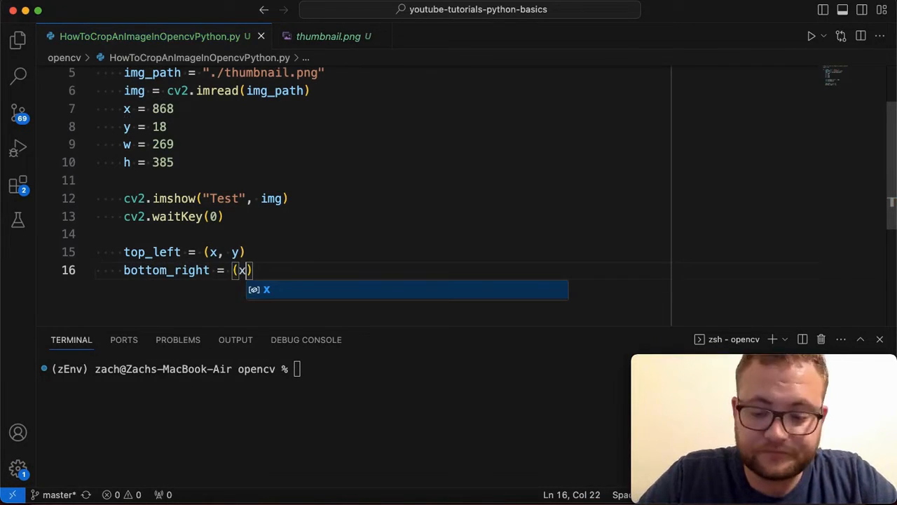
text(+ w,)
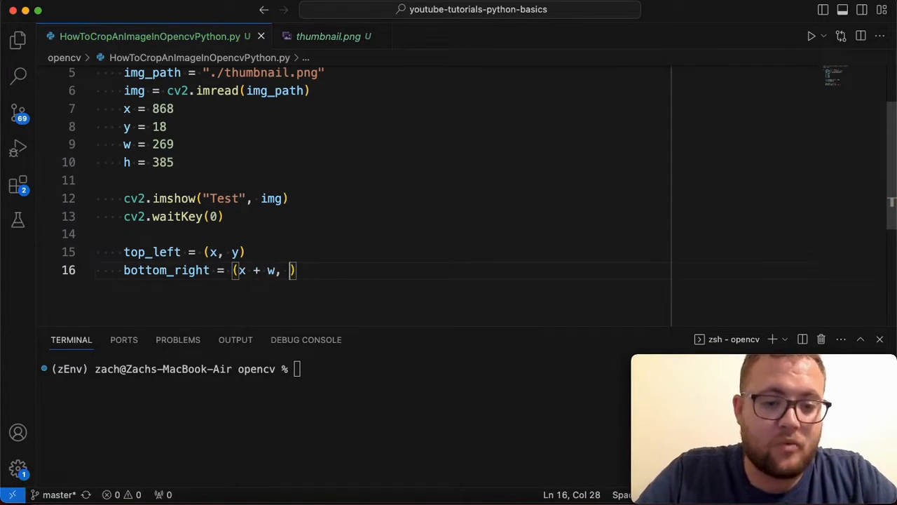
text(y + h)
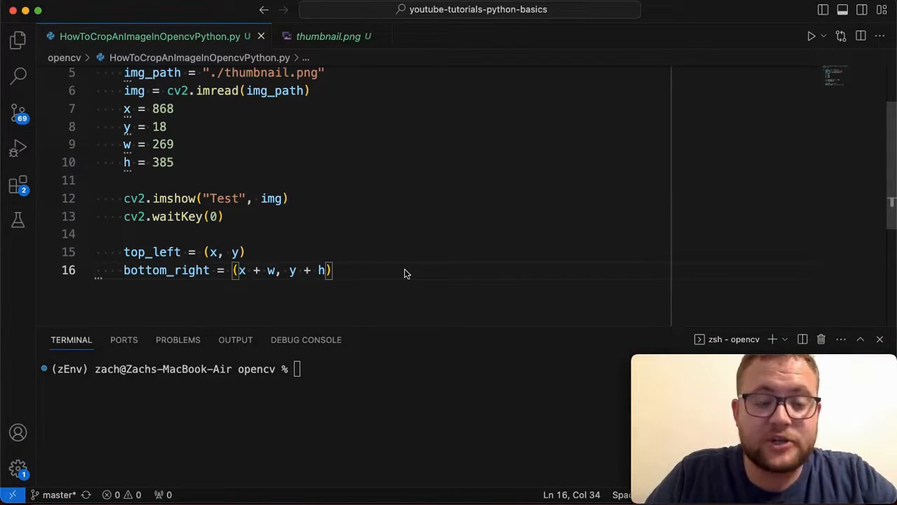
Start the slicing expression img[:, :] on line 18.
text(i)
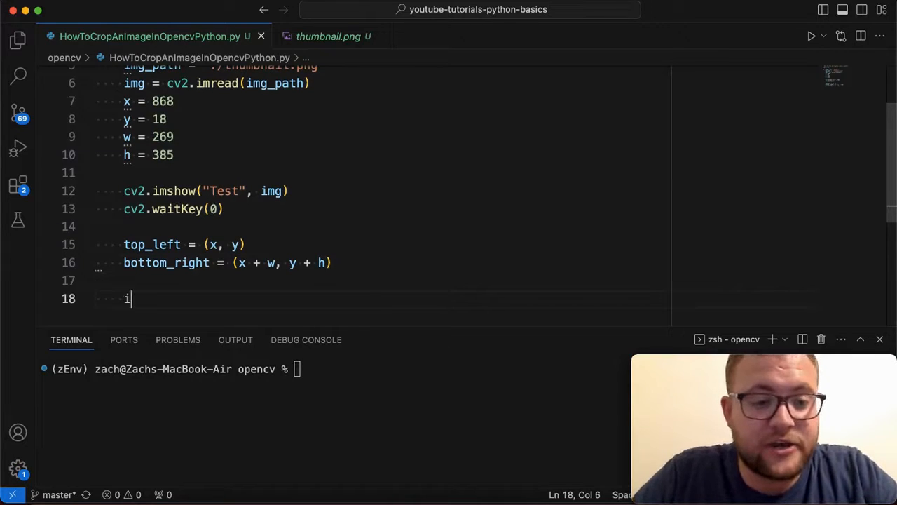
text(mg)
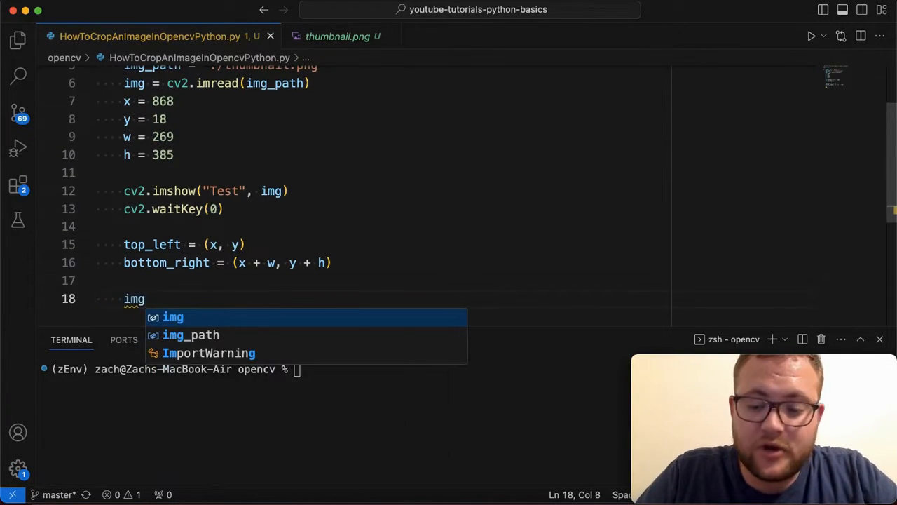
text([:])
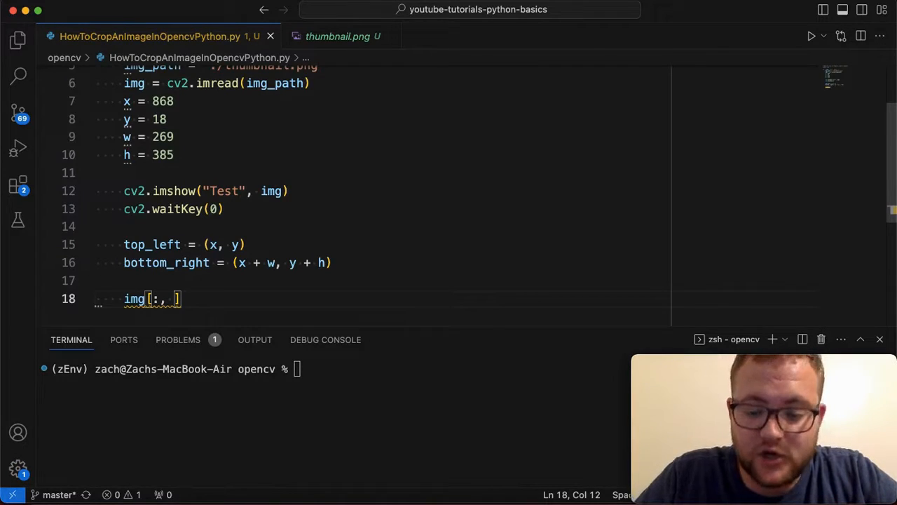
text(:)
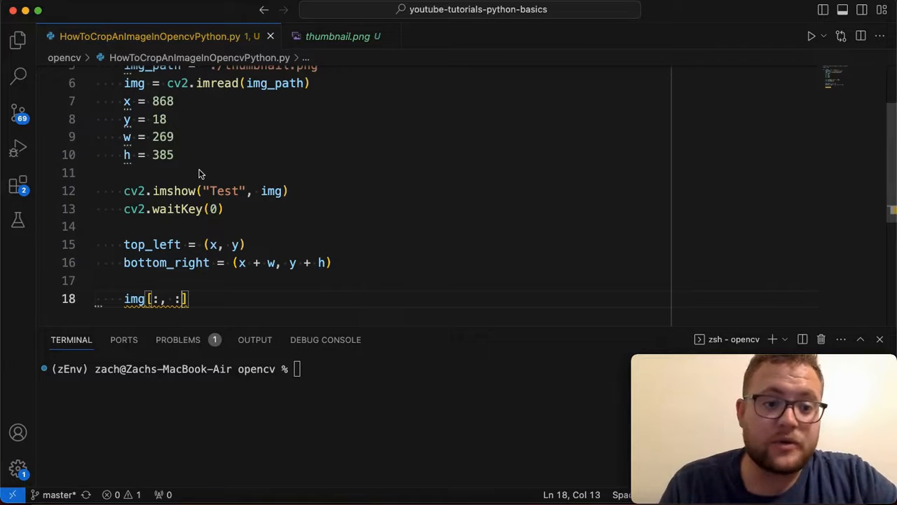
mouse_move(175, 277)
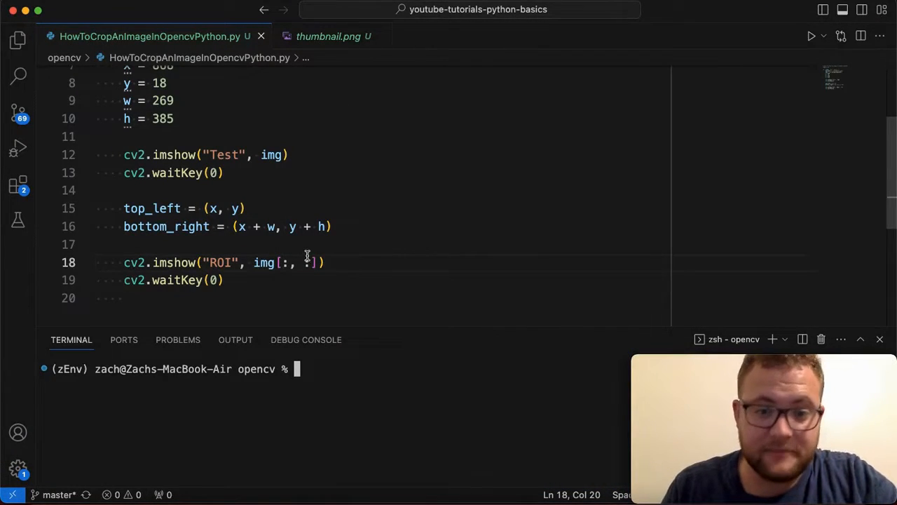
mouse_move(272, 155)
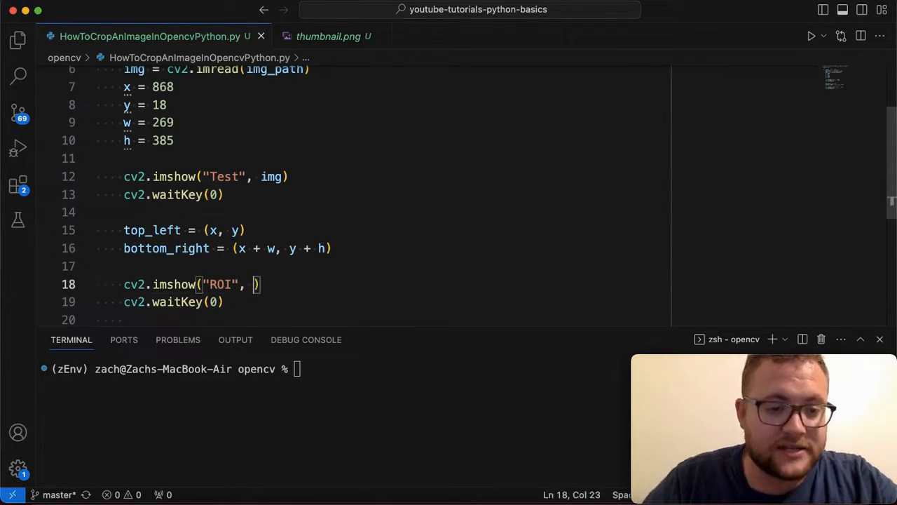
Assign crop_img = img[top_left[1]:bottom_right[1] for the row range on line 18.
text(crop_i)
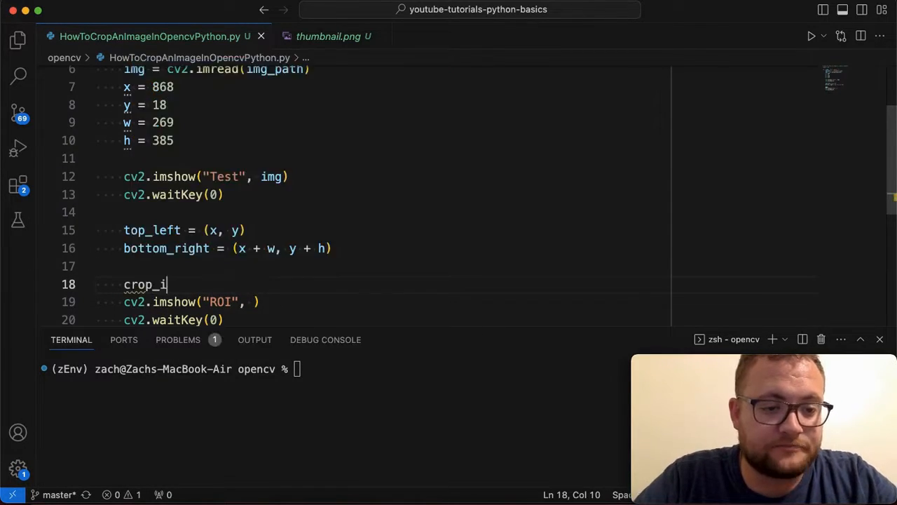
text(mg = img)
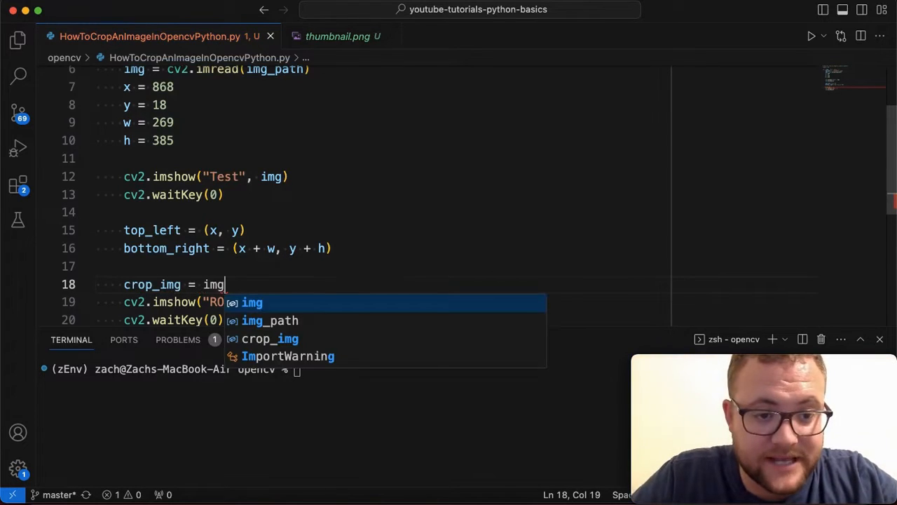
text([)
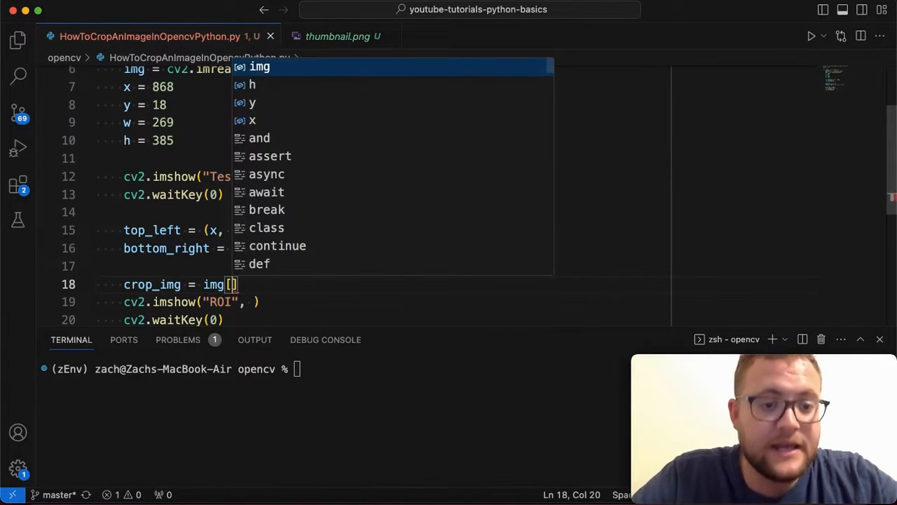
mouse_move(416, 307)
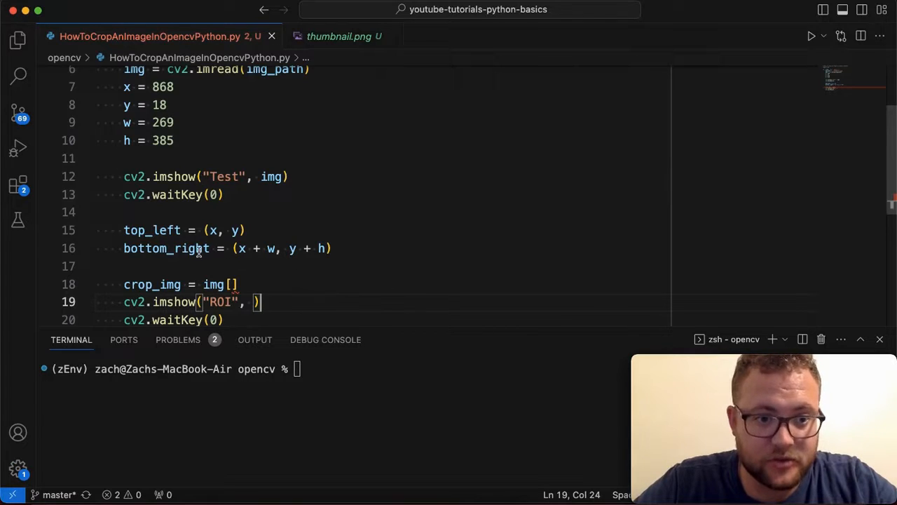
mouse_move(231, 230)
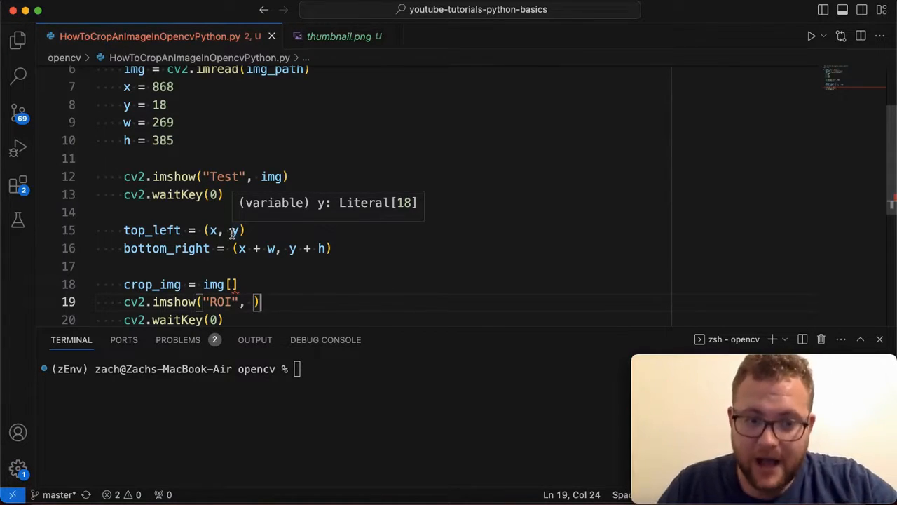
double_click(152, 230)
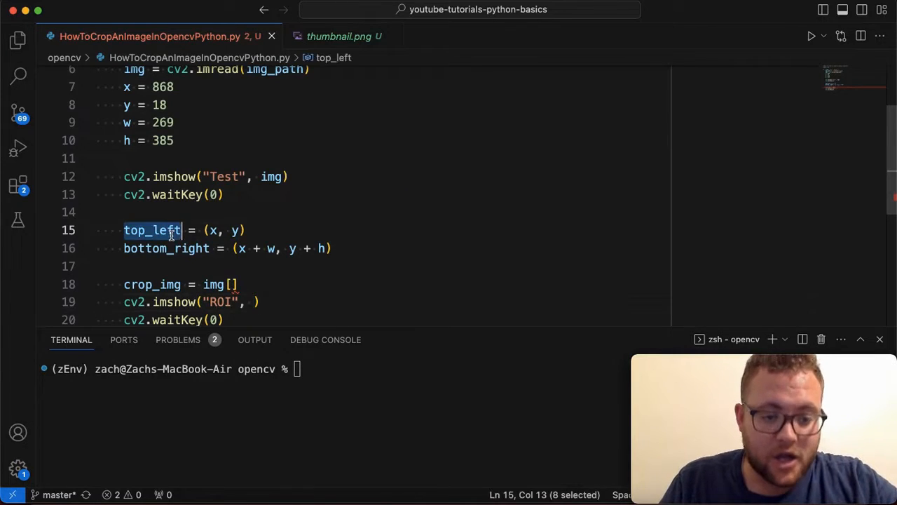
text(top_left)
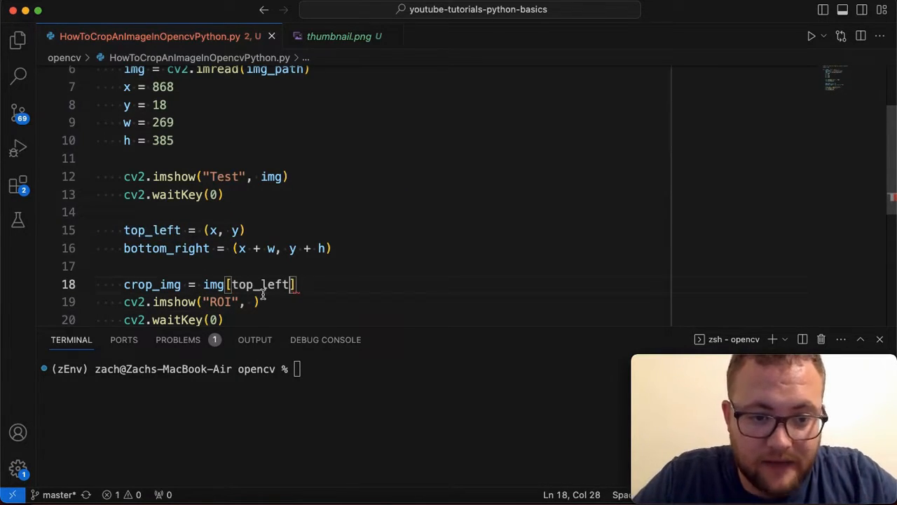
text(1)
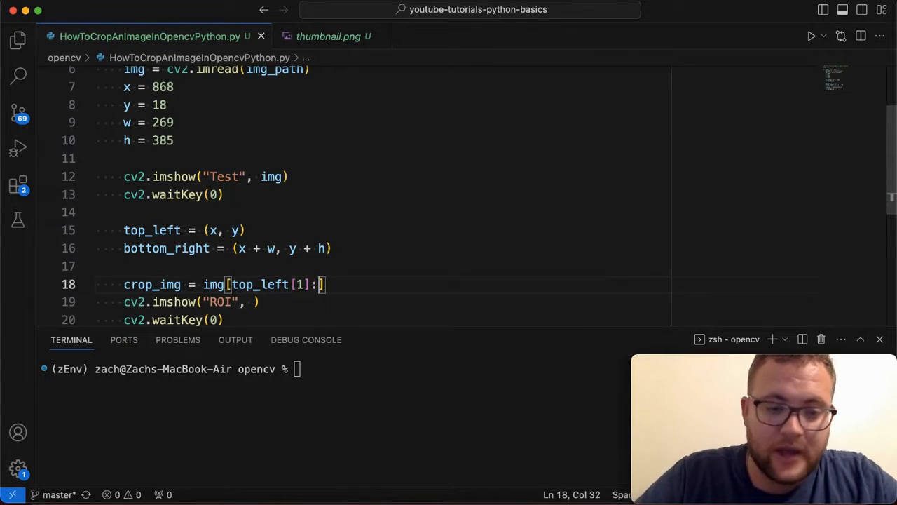
text(bottom_right[)
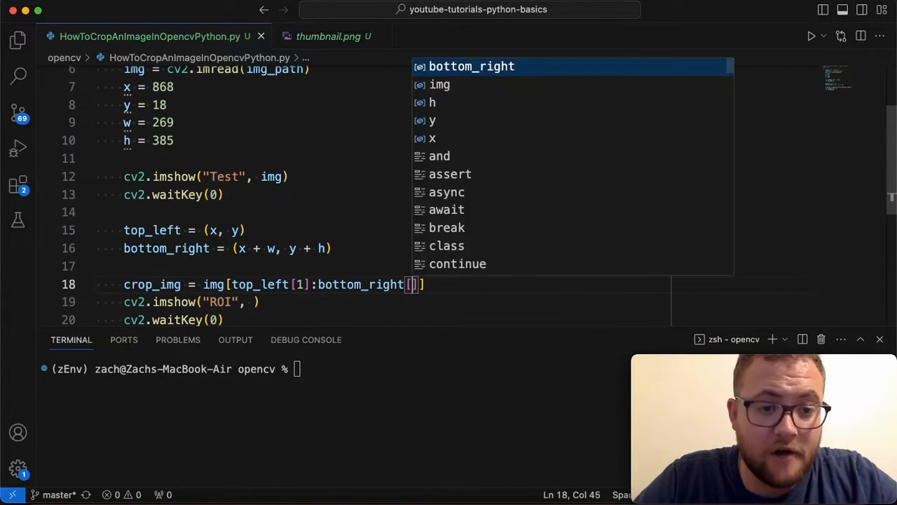
text(1)
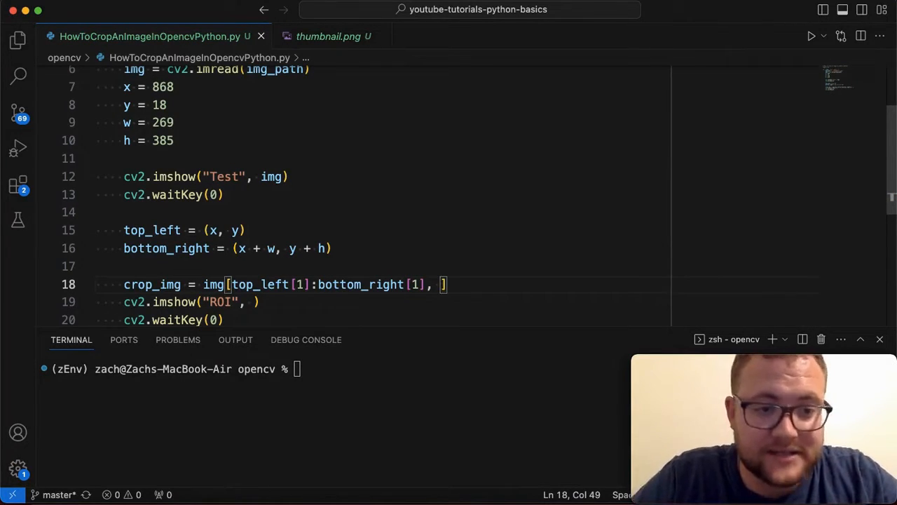
Add column slice top_left[0]:bottom_right[0] and pass crop_img to the ROI imshow call.
text(top_left[)
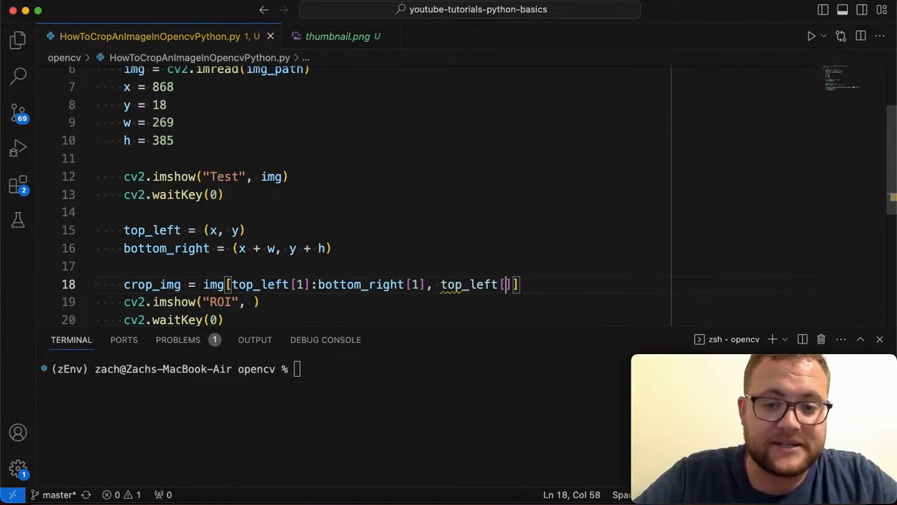
text(0]:)
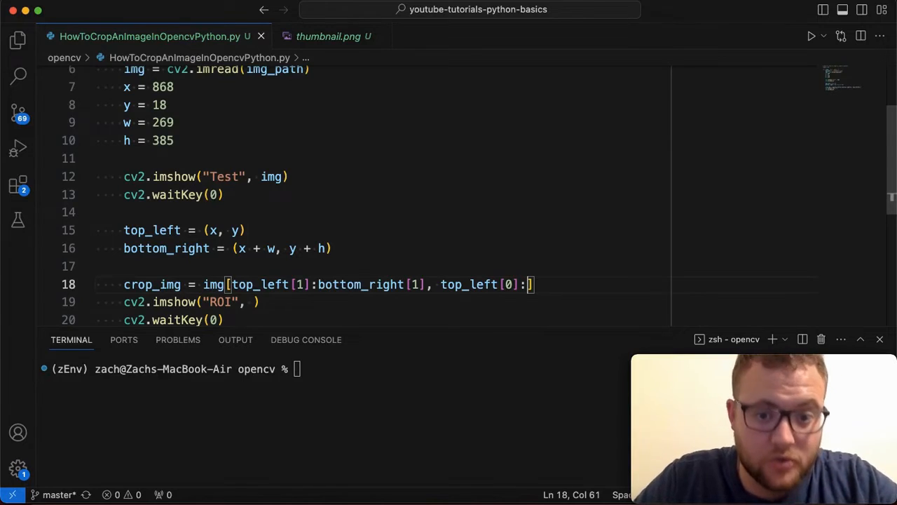
text(bottom_right[0)
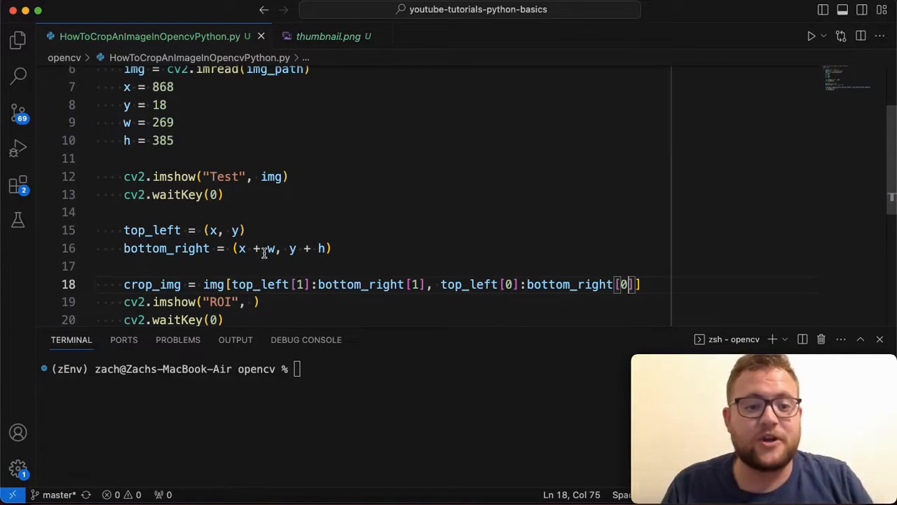
mouse_move(214, 230)
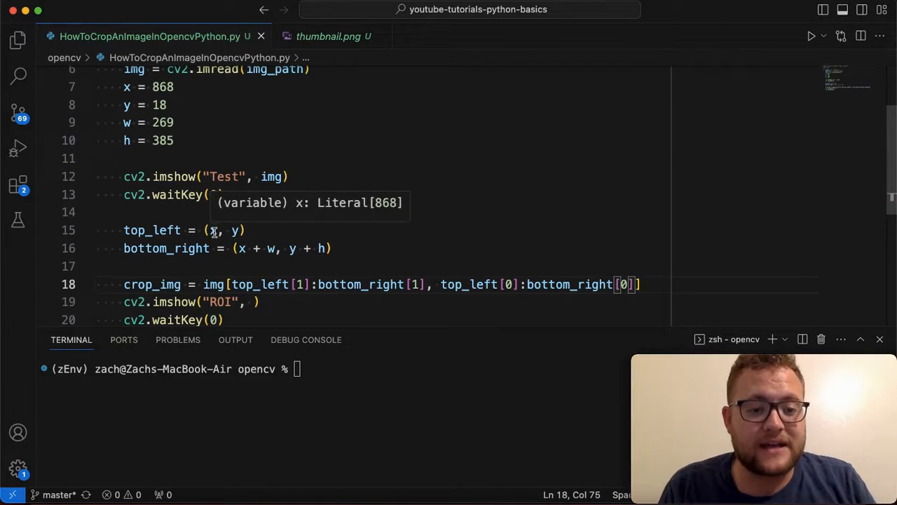
mouse_move(262, 255)
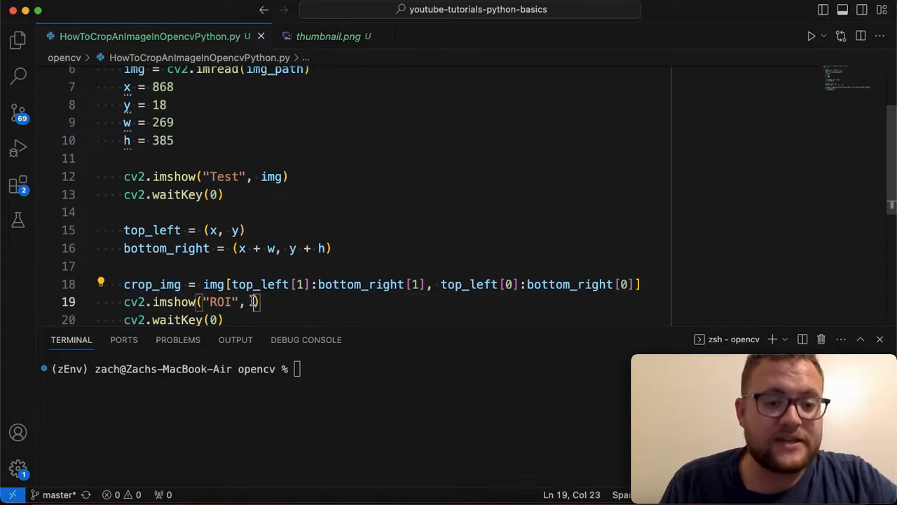
text(crop_img)
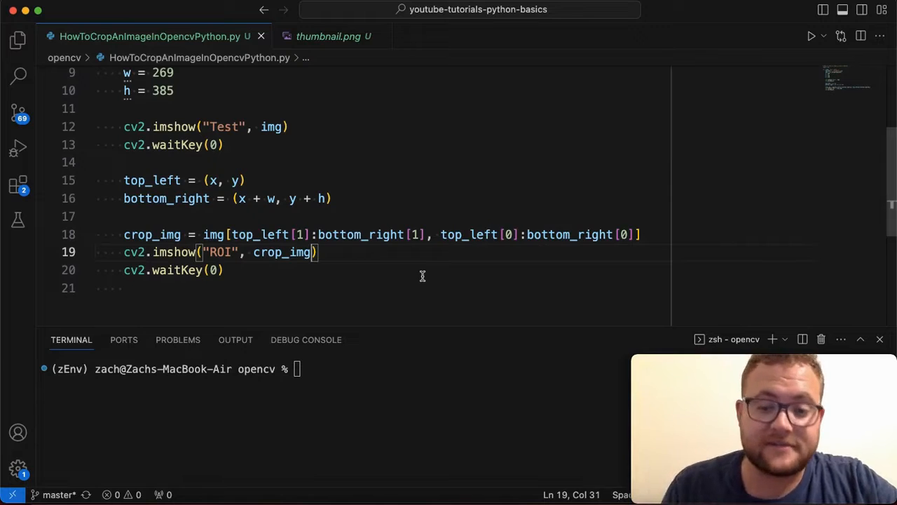
text(reset && python HowToCropAnImageInOpencvPython.py)
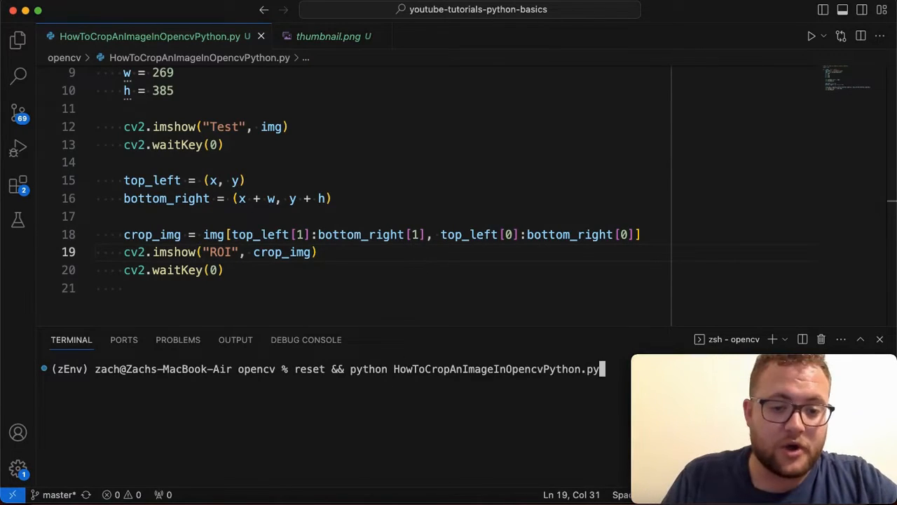
key(Return)
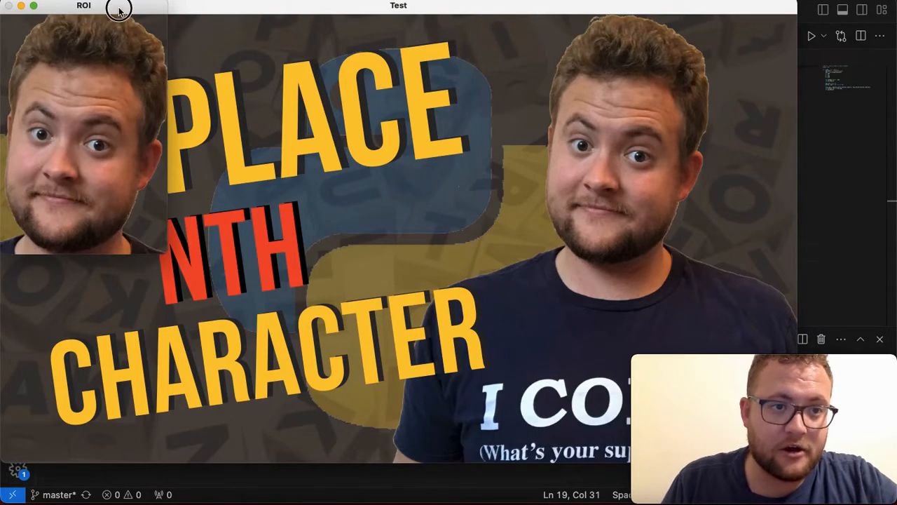
drag(119, 5, 558, 93)
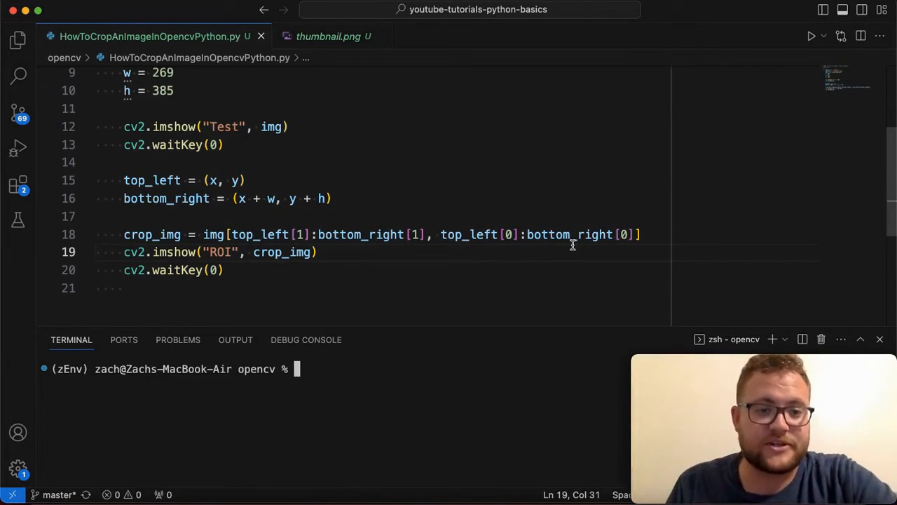
mouse_move(554, 234)
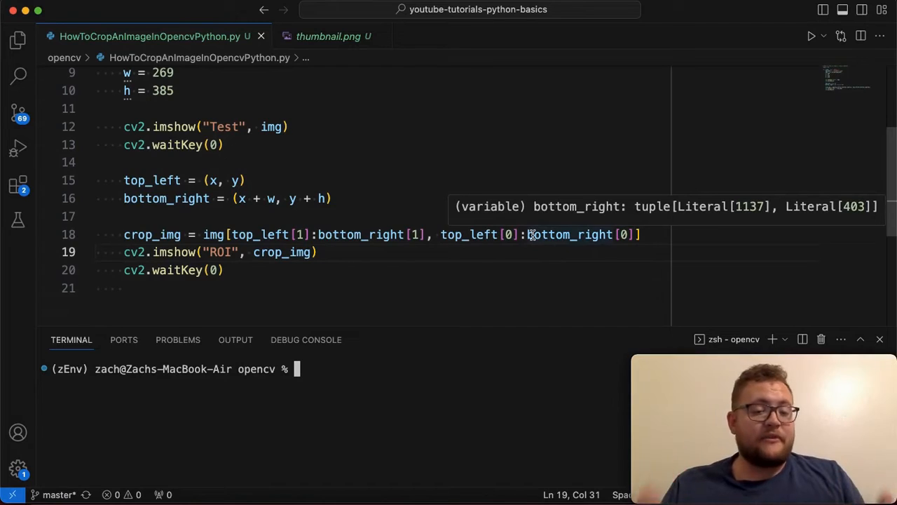